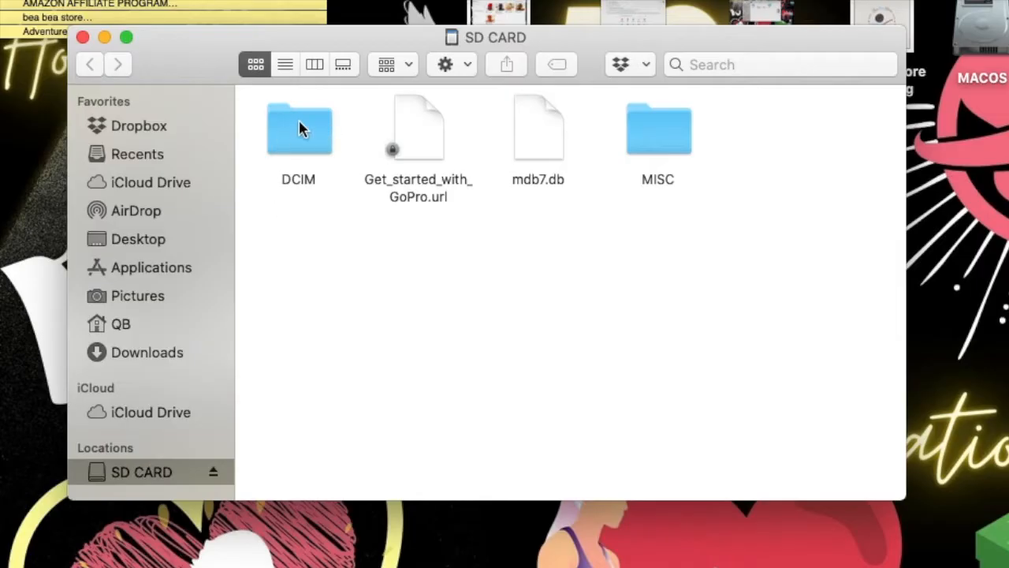
Step: Open DCIM, then 100GOPRO on the SD card to list the GoPro files
double_click(298, 128)
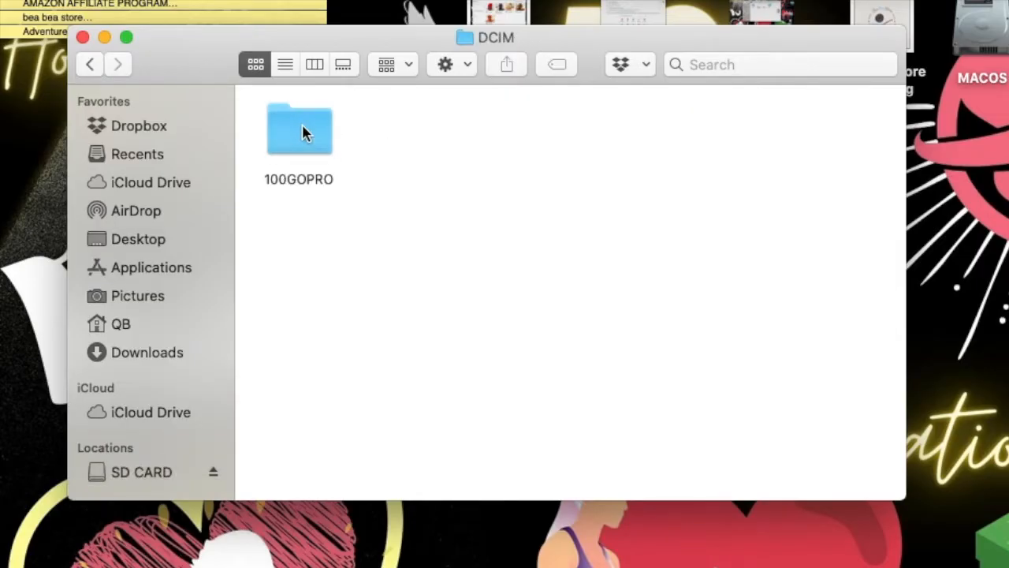
double_click(299, 129)
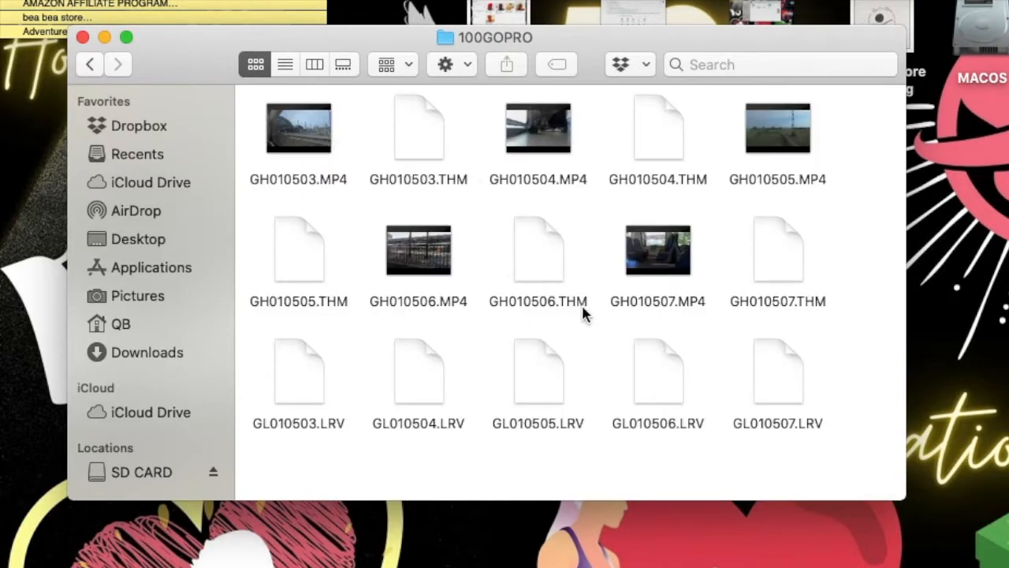
mouse_move(759, 478)
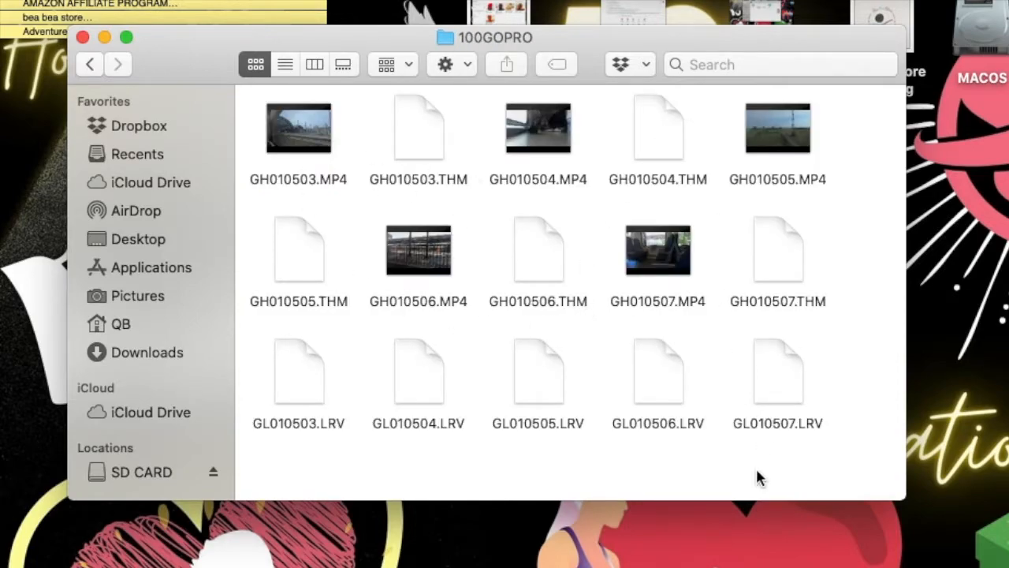
mouse_move(805, 443)
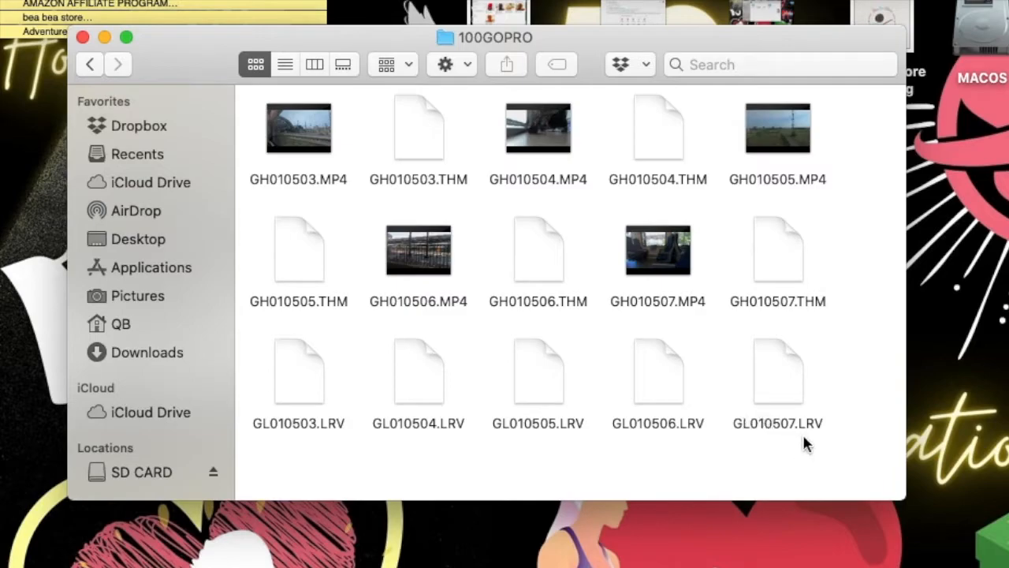
mouse_move(818, 440)
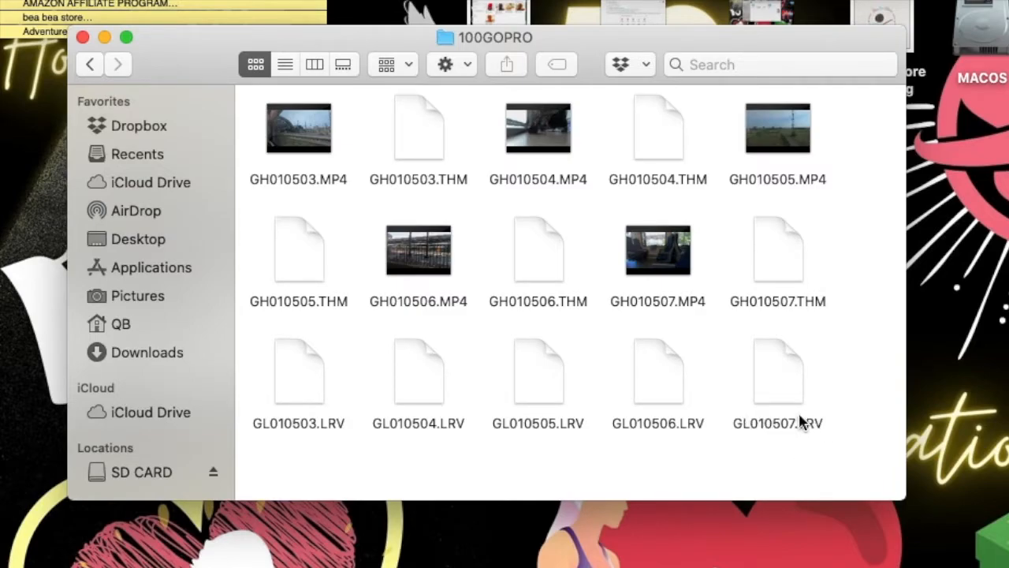
mouse_move(788, 485)
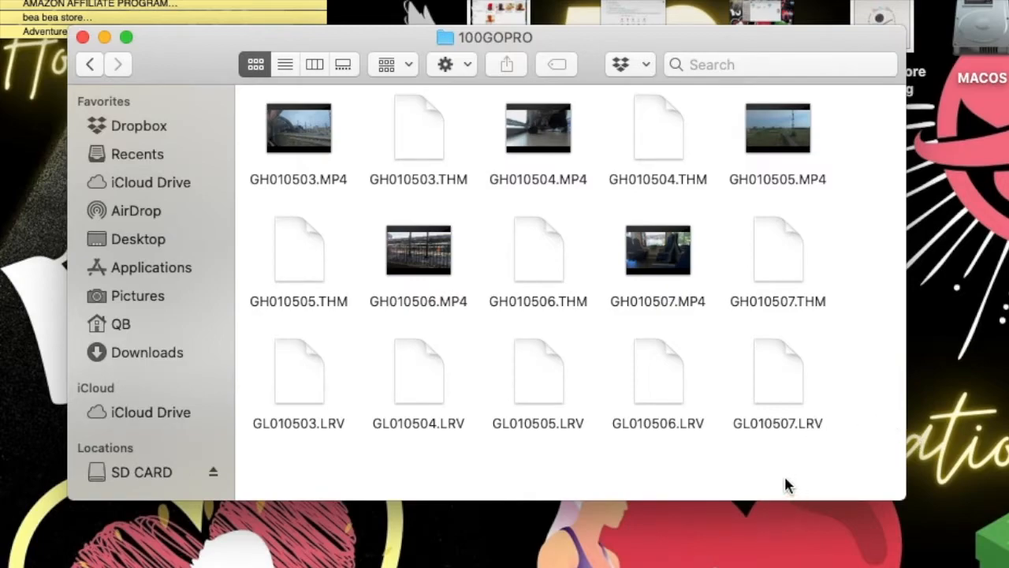
mouse_move(785, 377)
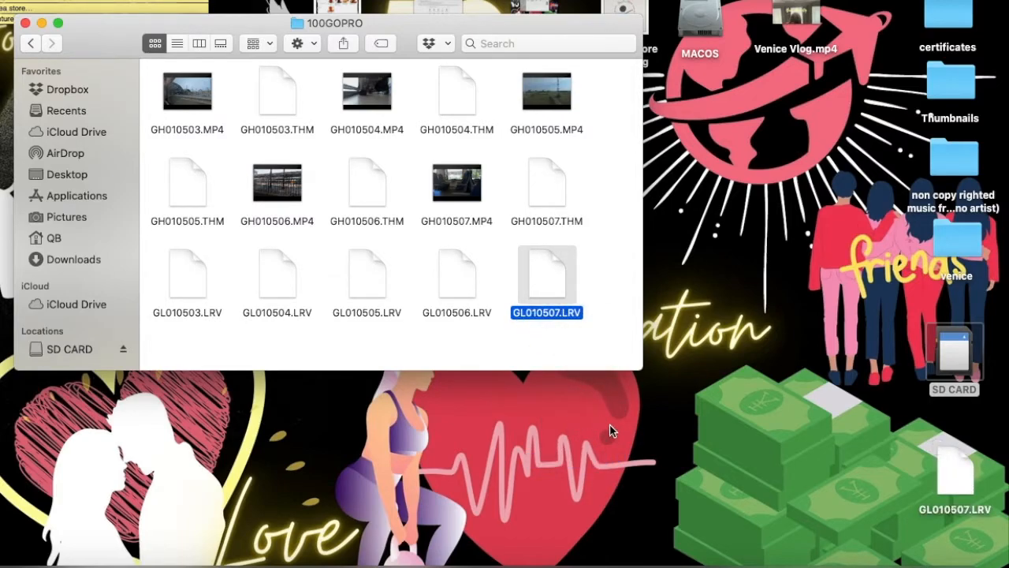
mouse_move(601, 402)
type("mp4")
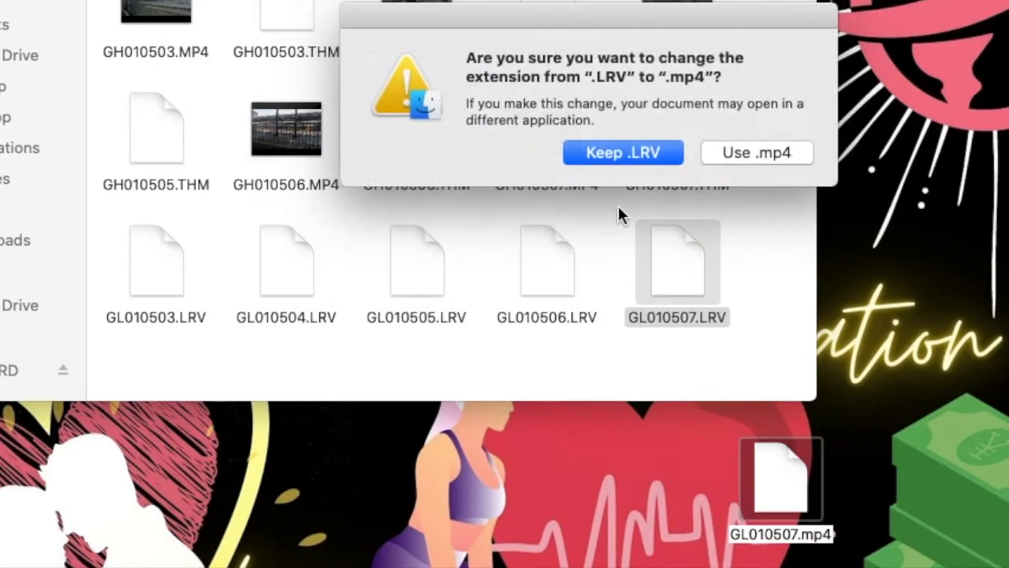
mouse_move(755, 159)
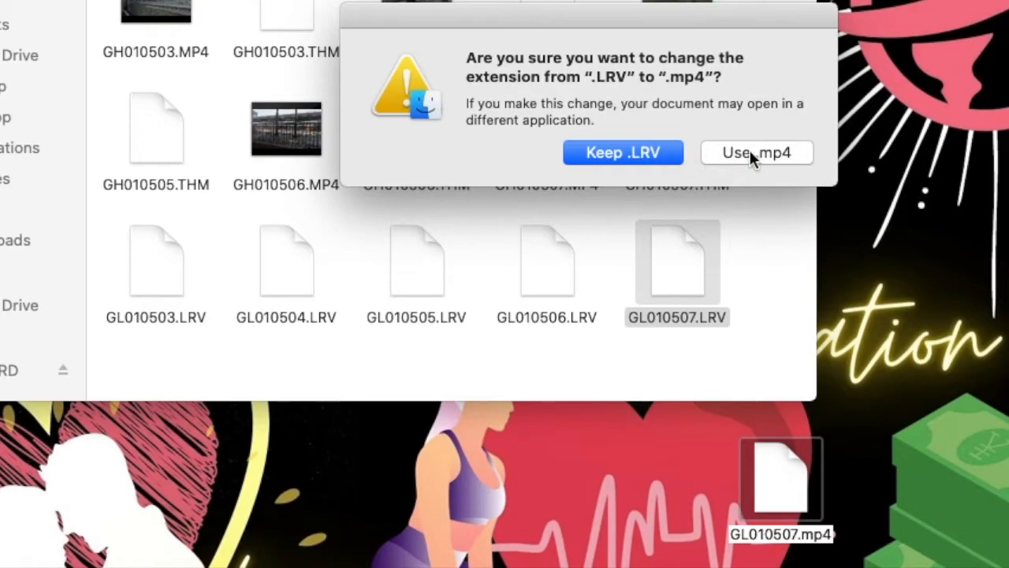
Step: Confirm the extension change so the desktop copy becomes GL010507.mp4
left_click(756, 152)
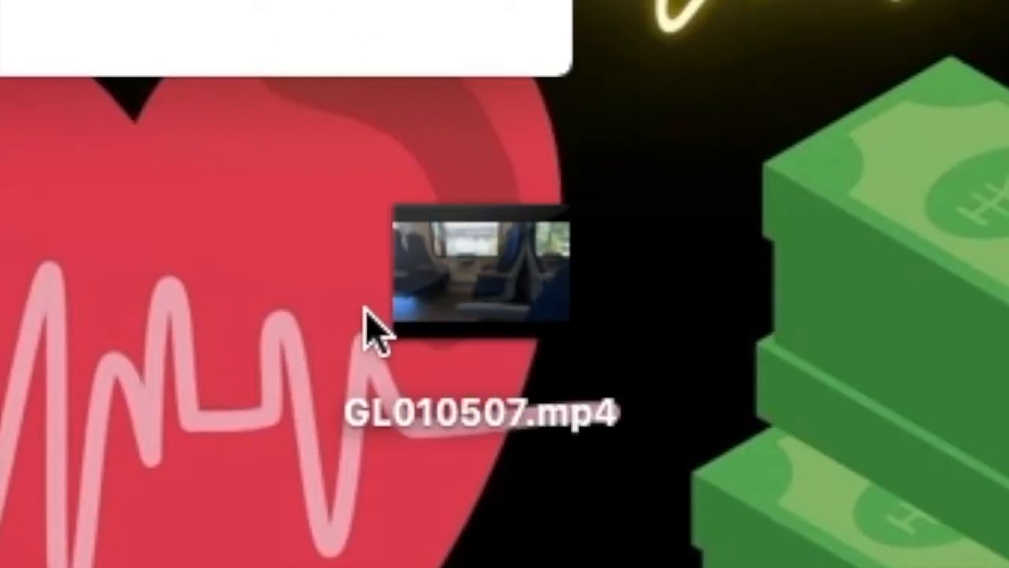
mouse_move(749, 465)
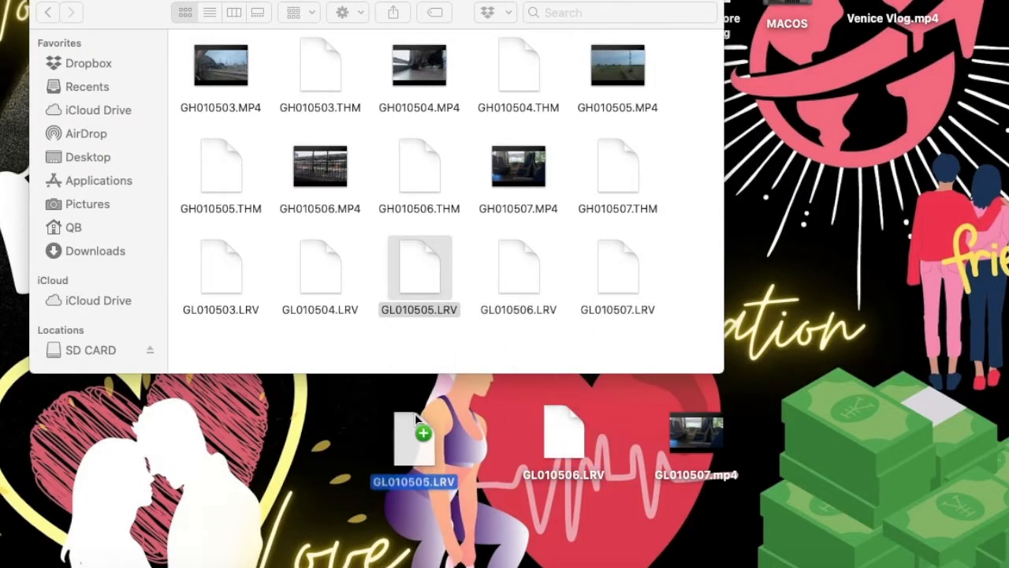
Step: Drag GL010504.LRV and GL010503.LRV from the SD card onto the desktop
left_click_drag(414, 442, 299, 386)
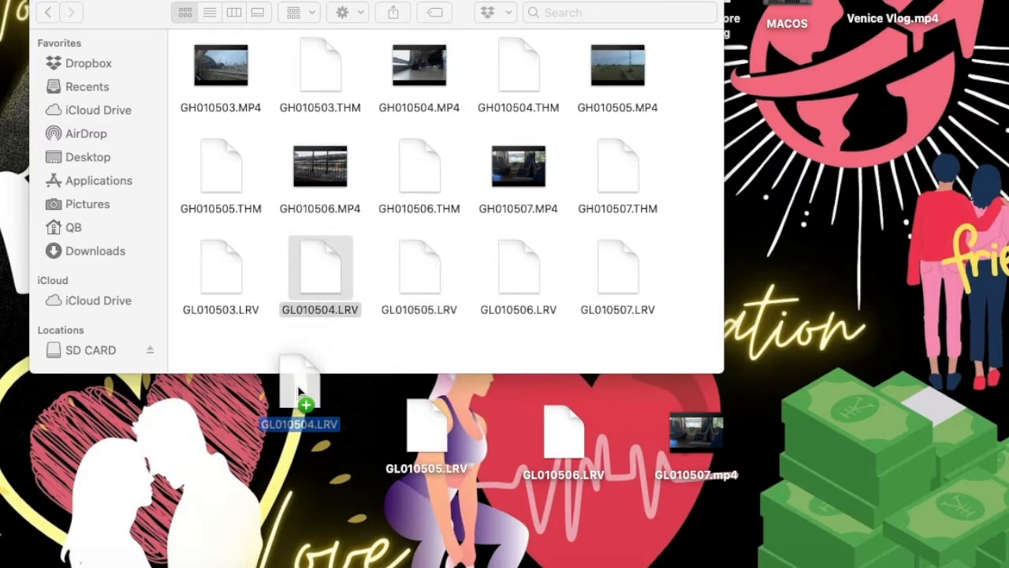
left_click_drag(298, 387, 217, 430)
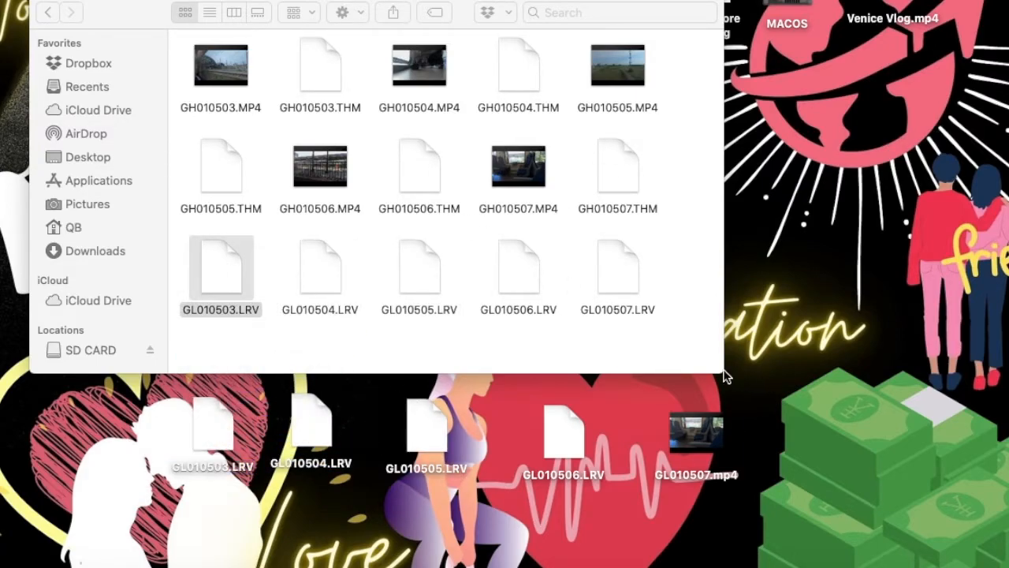
left_click(563, 431)
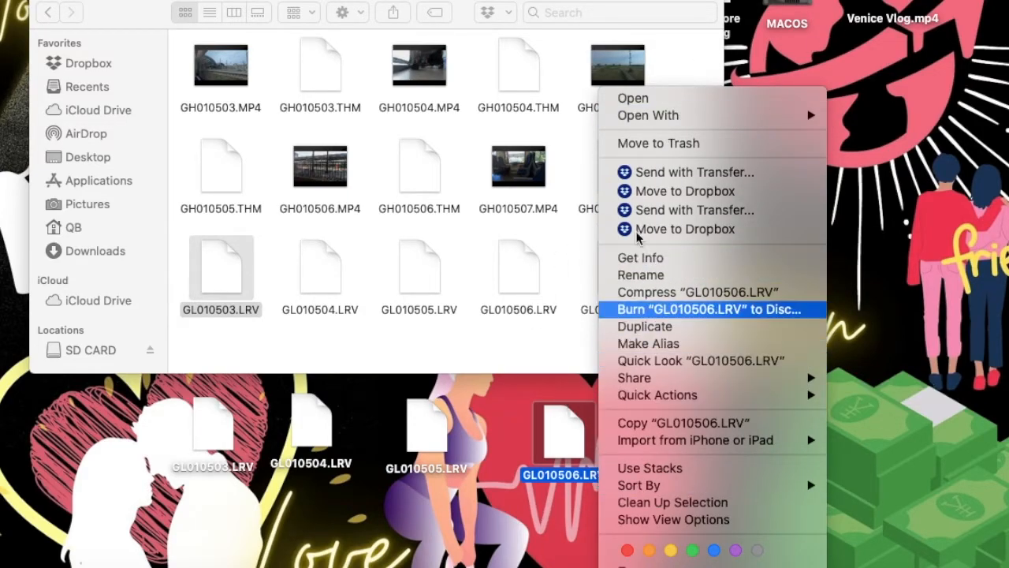
mouse_move(554, 537)
type("mp")
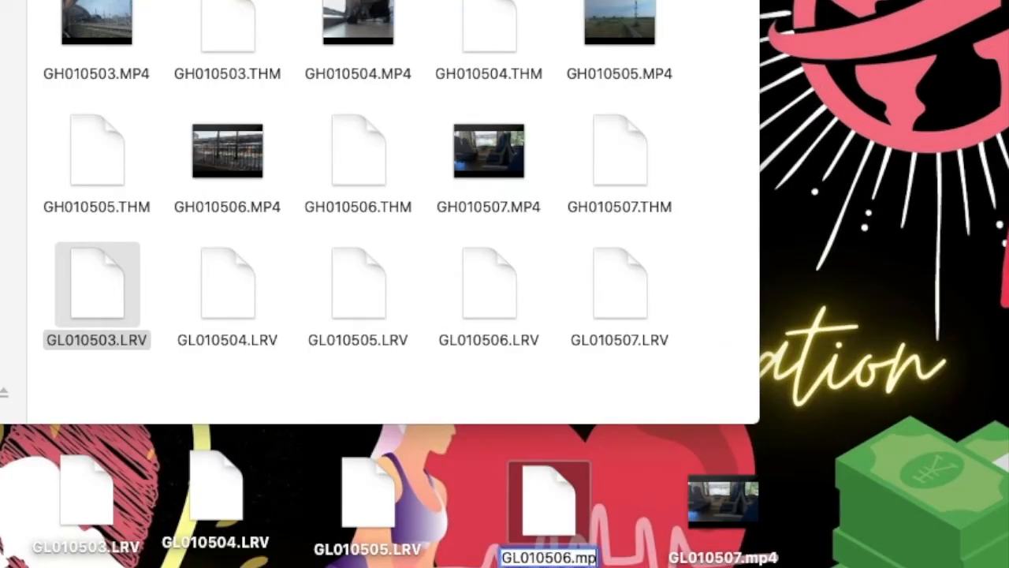
Step: Confirm the new name and accept the .mp4 extension for GL010506
key("Return")
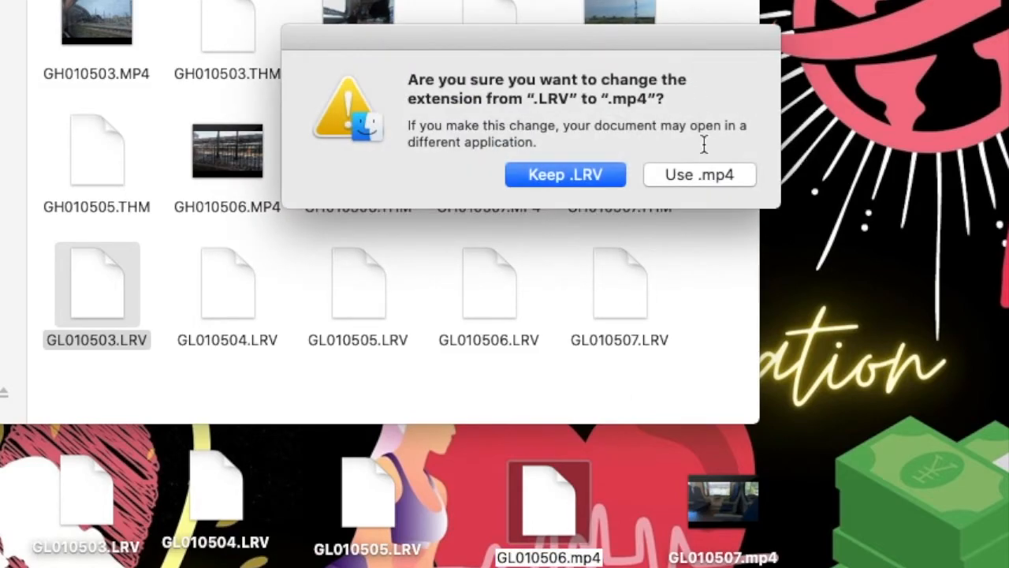
left_click(699, 174)
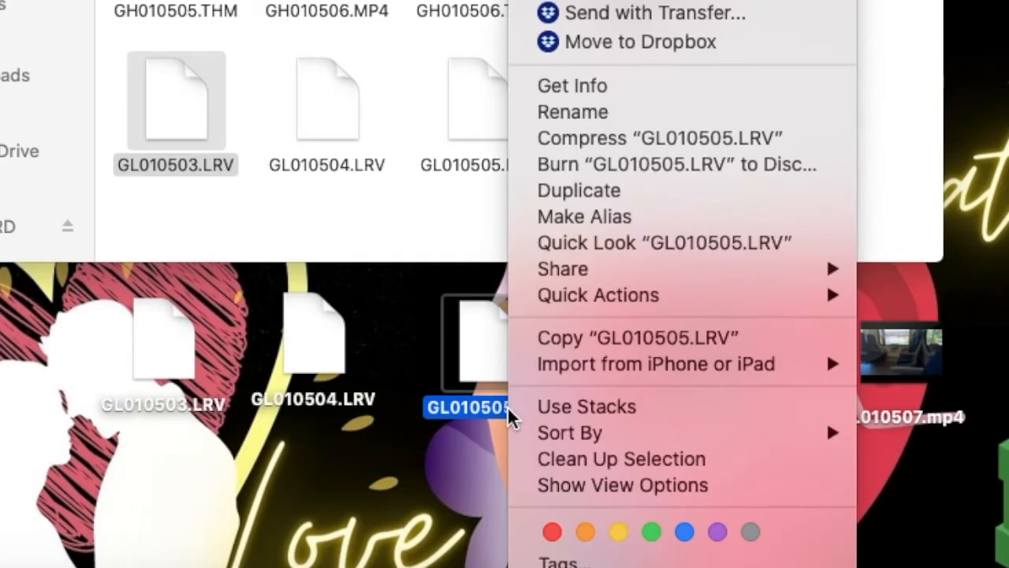
mouse_move(463, 414)
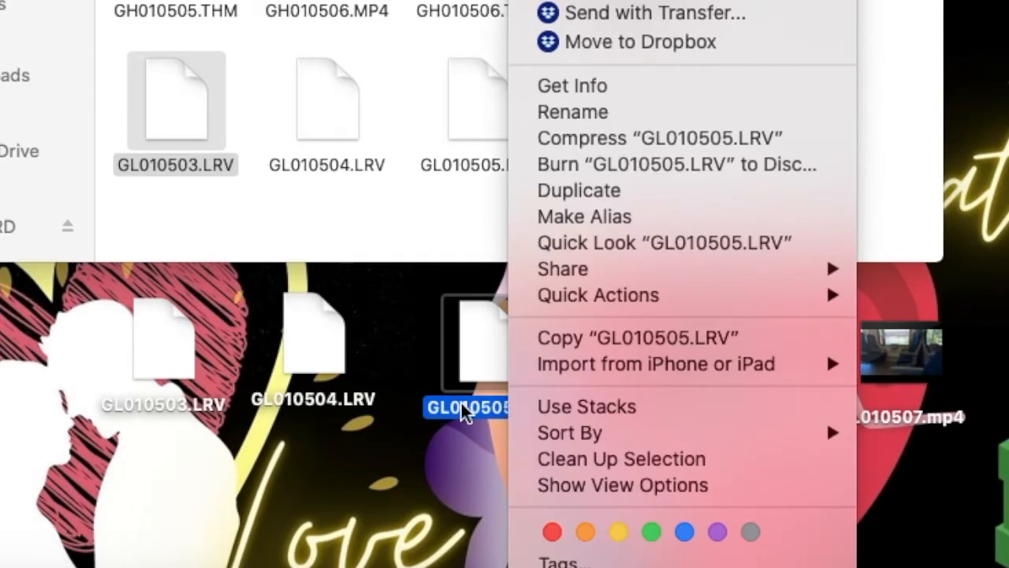
mouse_move(678, 118)
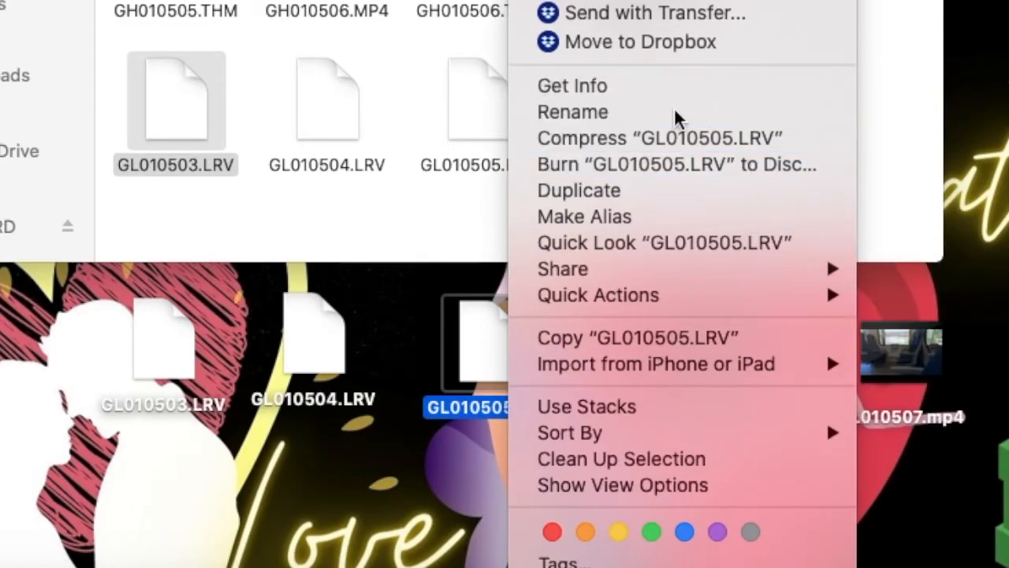
Step: Choose Rename for GL010505.LRV on the desktop
left_click(572, 112)
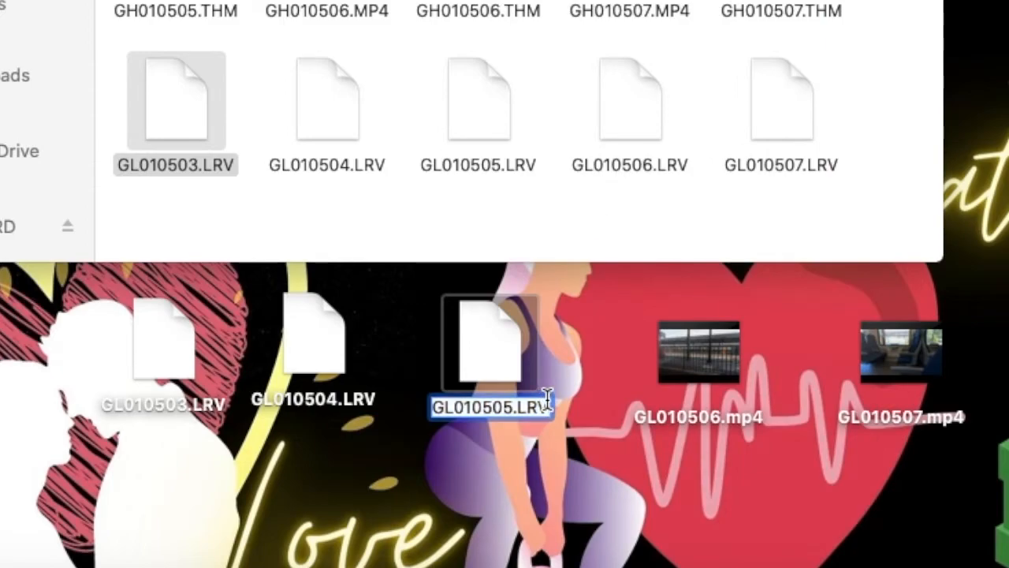